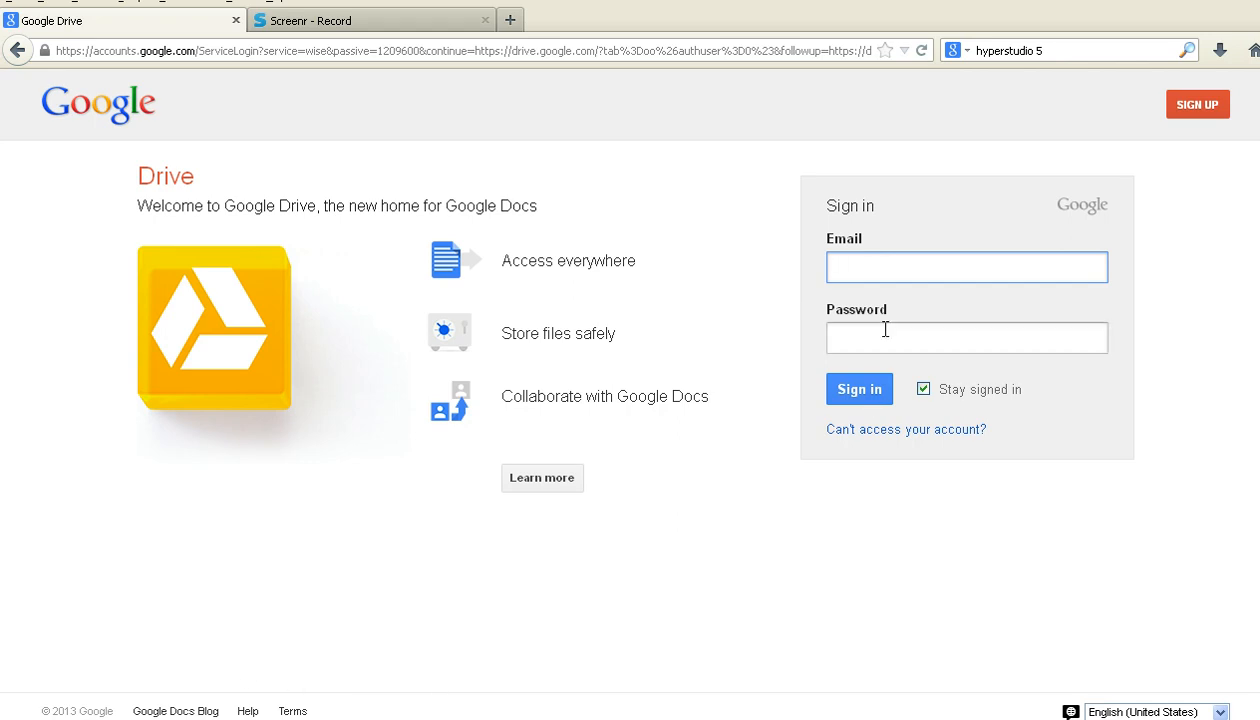
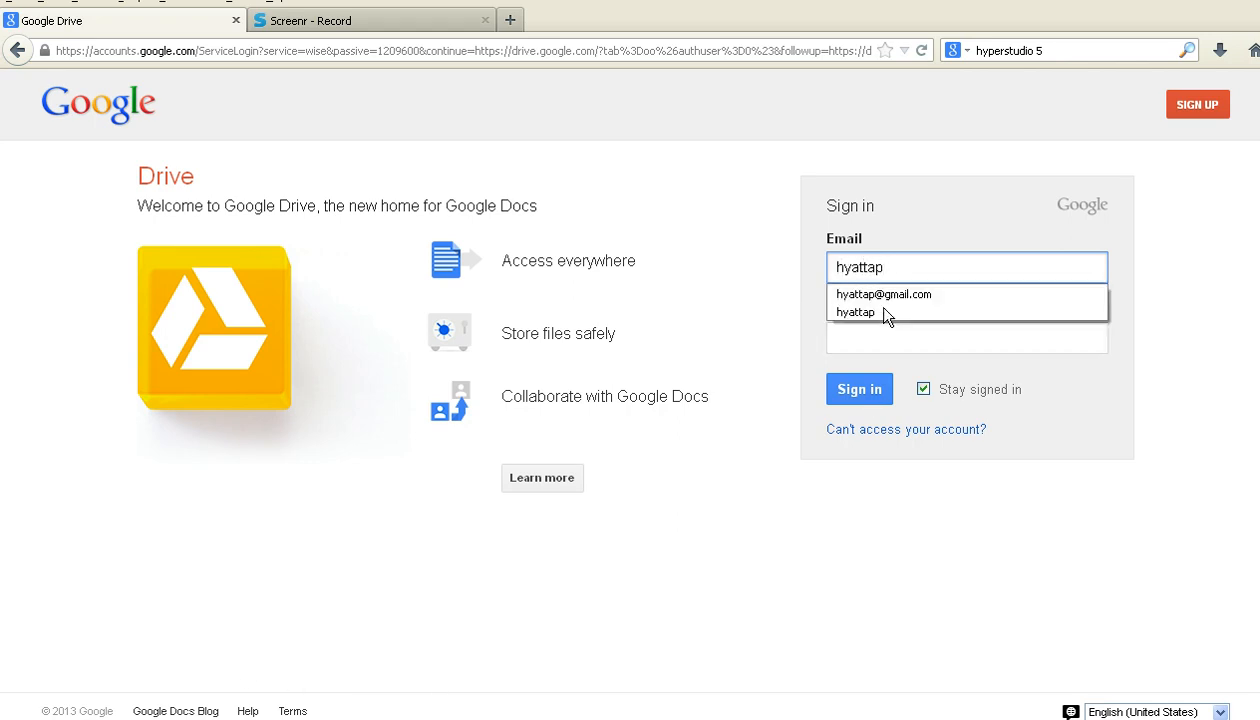
Sign in to Google Drive with the suggested account and open DF Essay
left_click(882, 294)
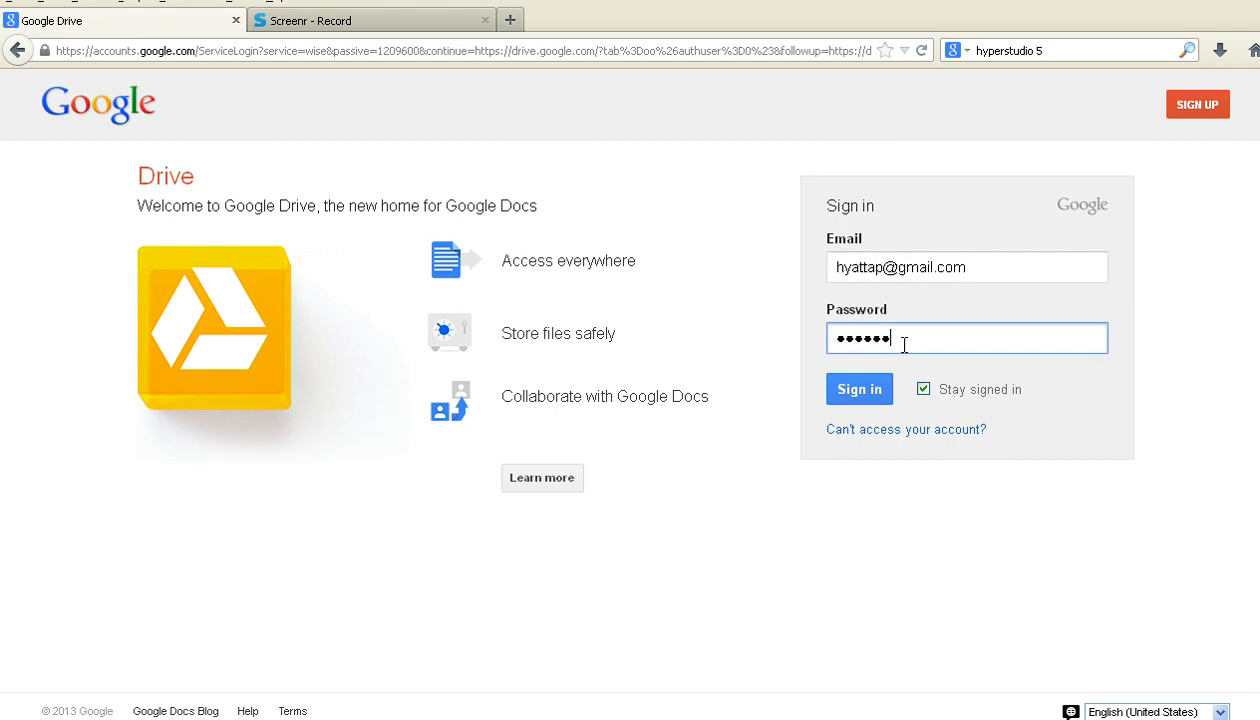
left_click(860, 388)
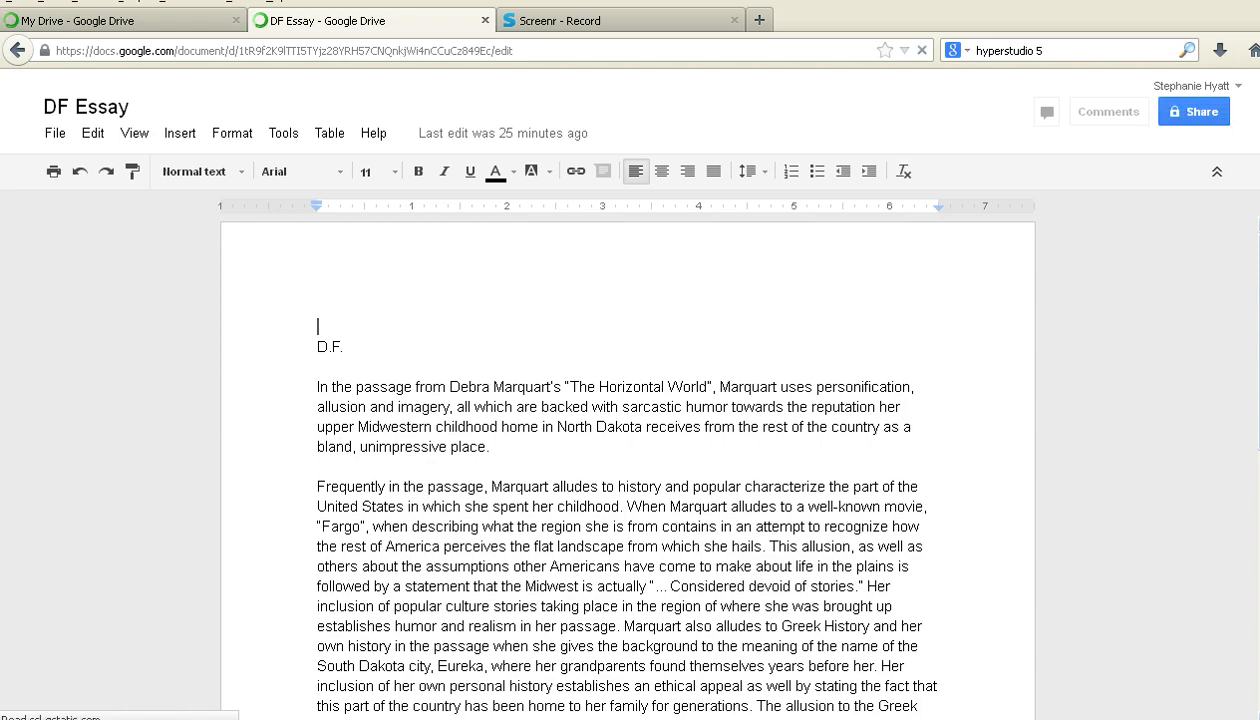
Share DF Essay with the collaborator's Gmail address with Can edit rights and save
left_click(1192, 112)
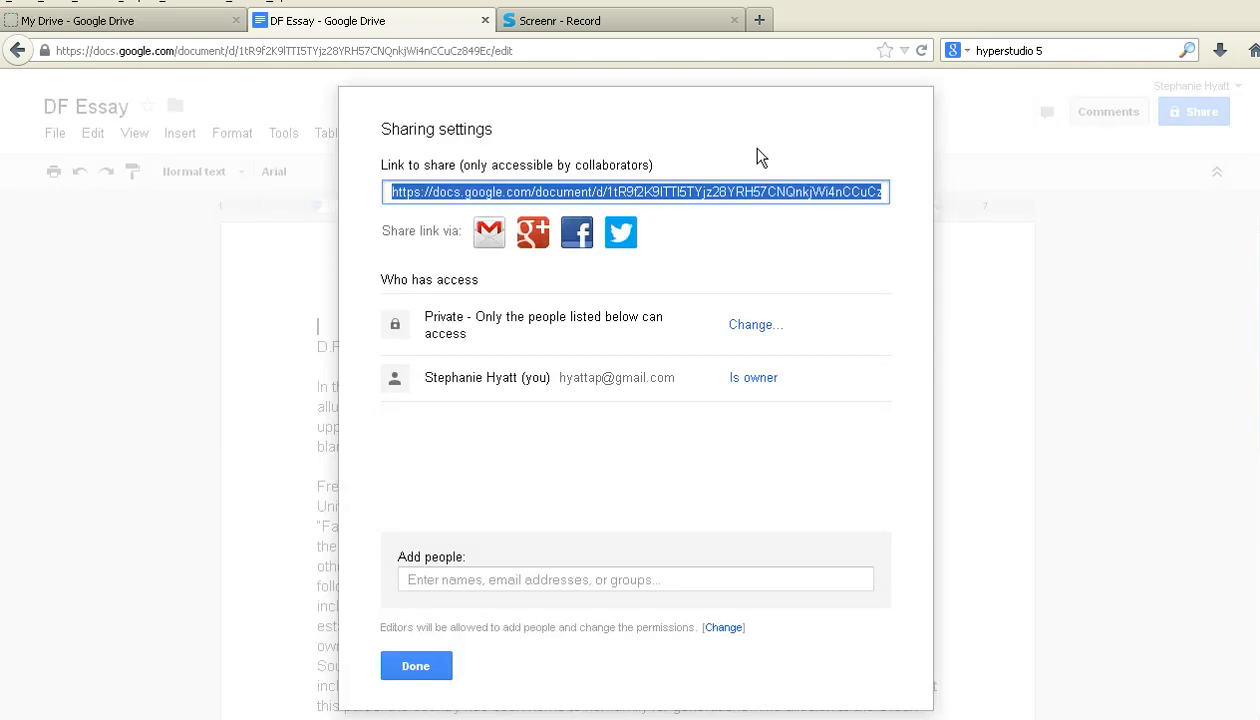
left_click(536, 580)
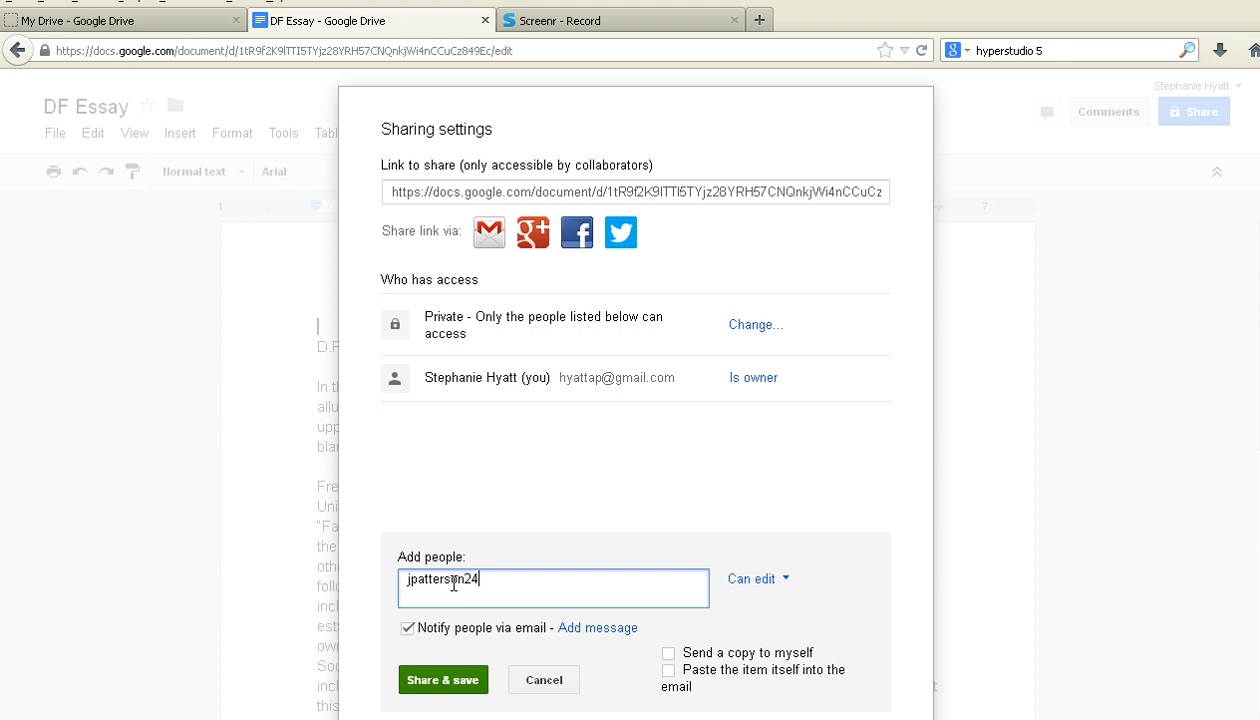
type("@gmail.com")
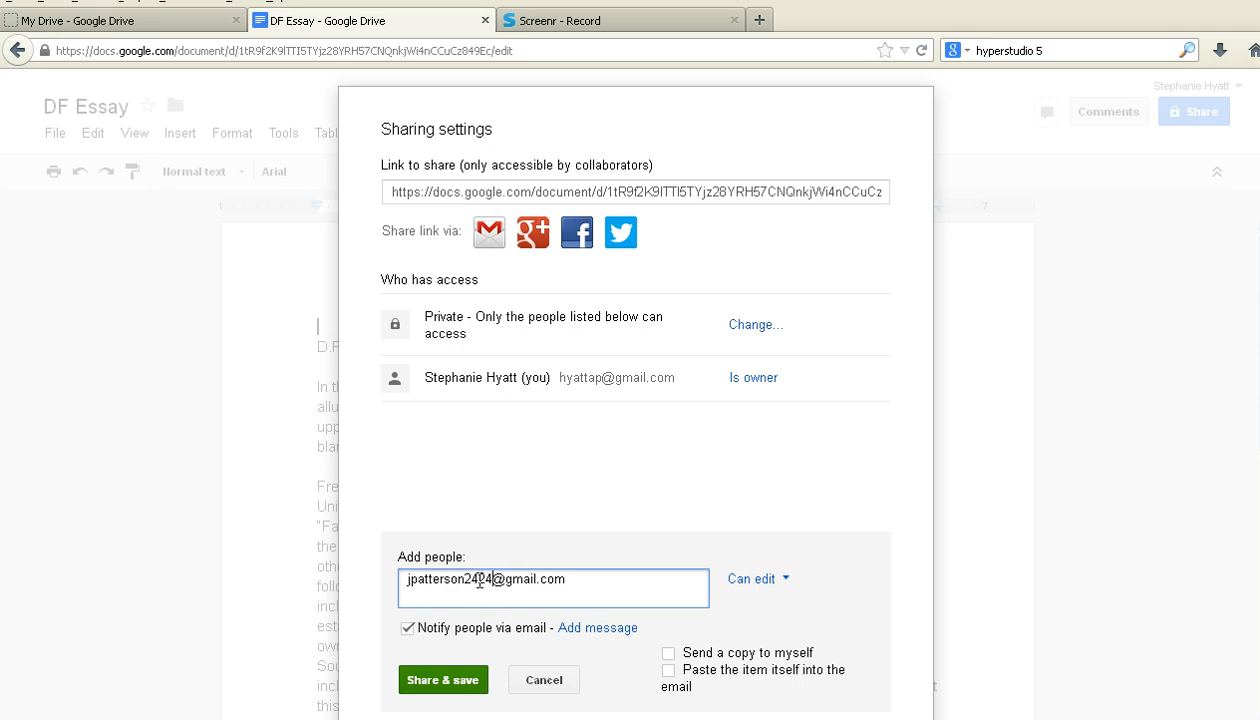
left_click(442, 680)
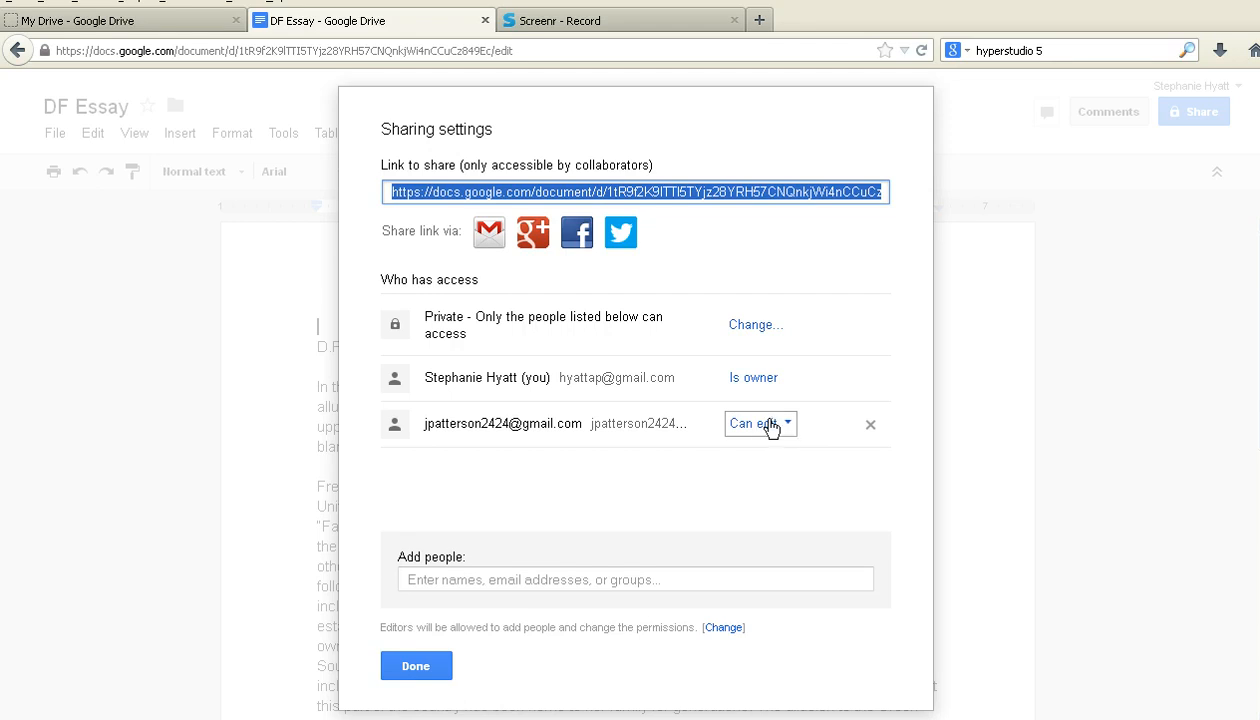
left_click(416, 664)
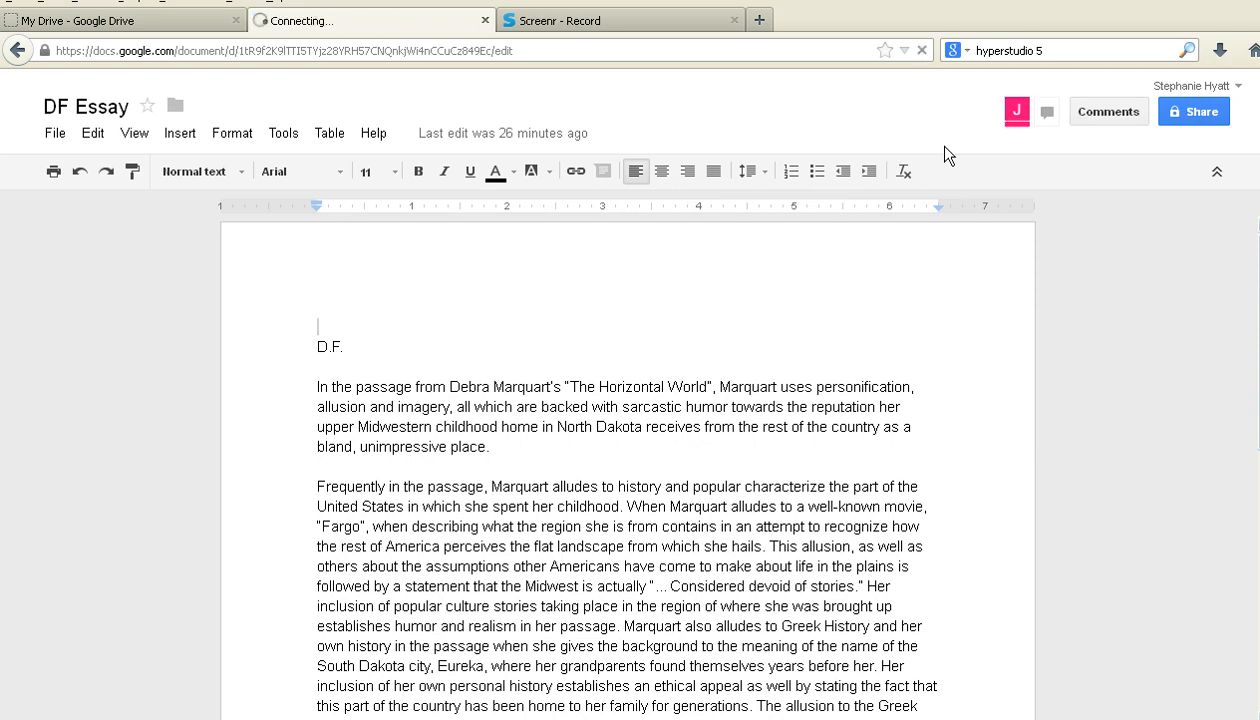
mouse_move(1016, 112)
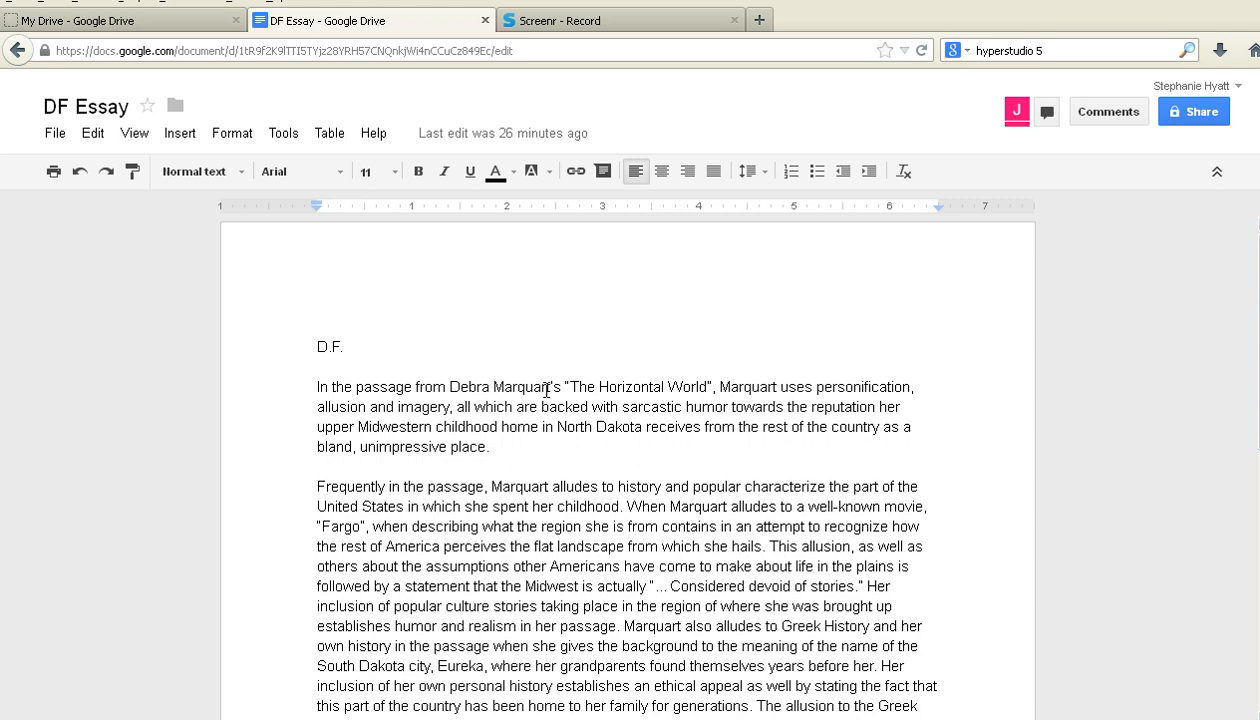
Add "Making change....." to the end of the first paragraph while the collaborator edits paragraph two
type("Mkae")
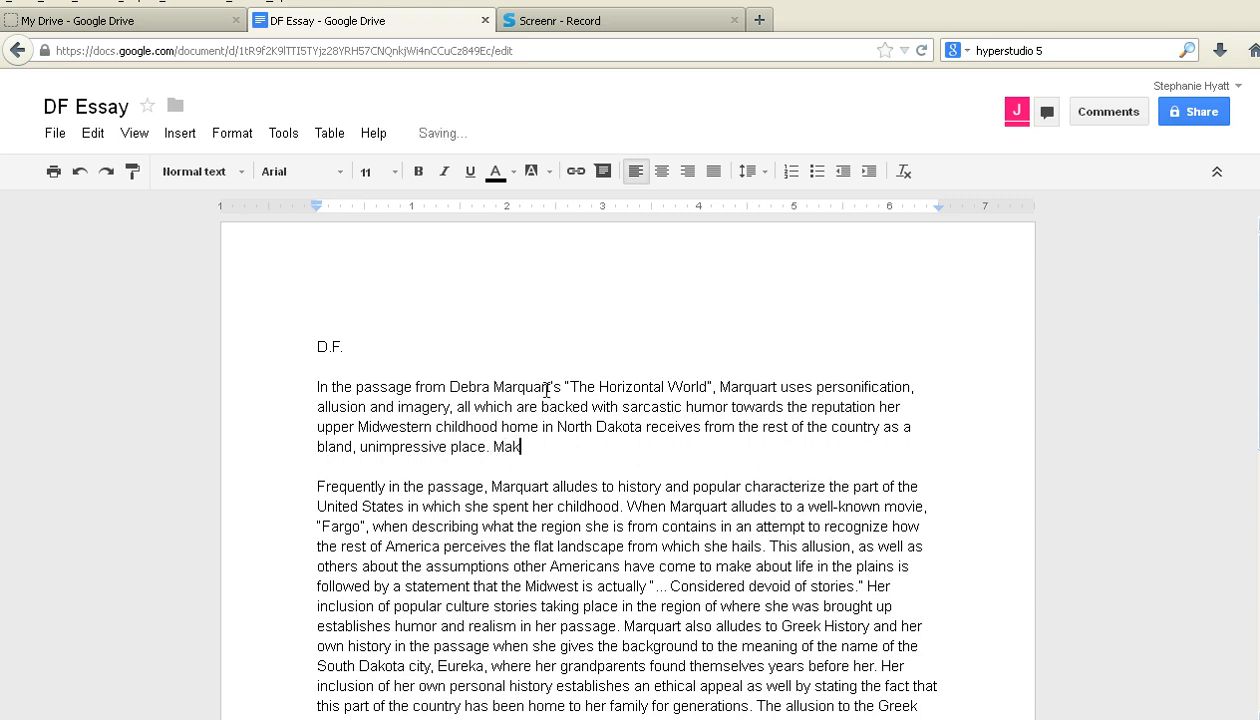
type("ing change.....")
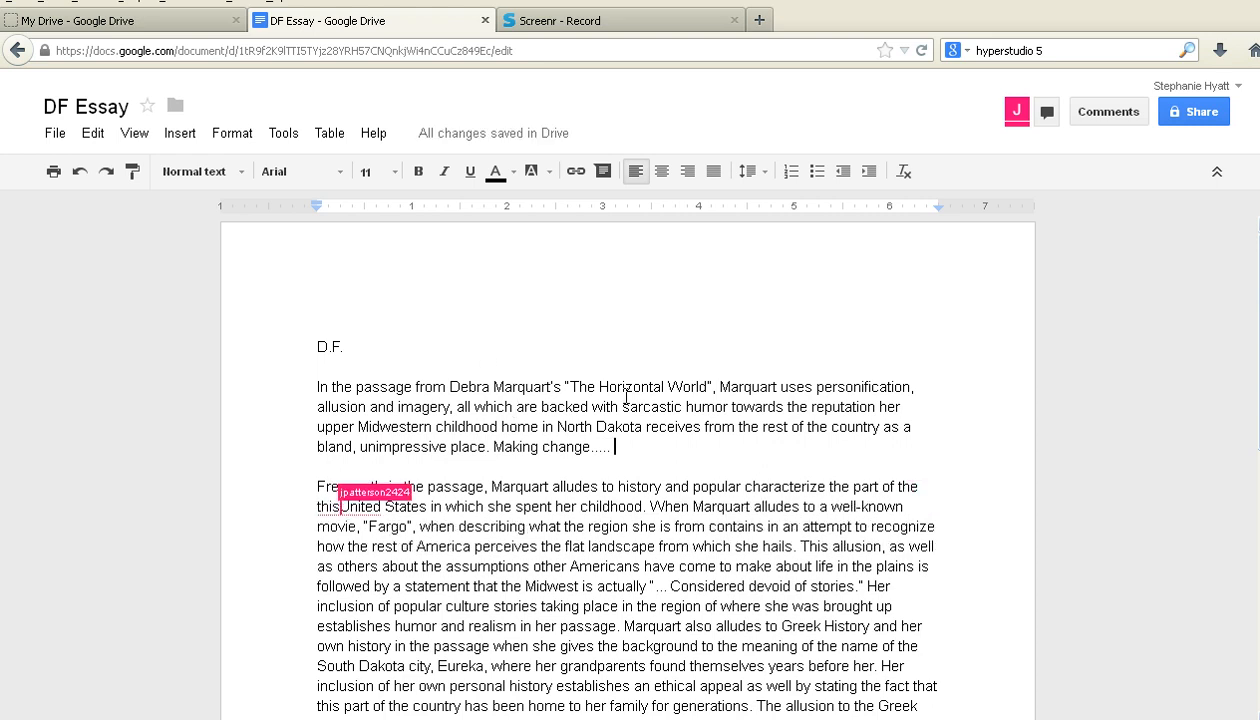
type("work")
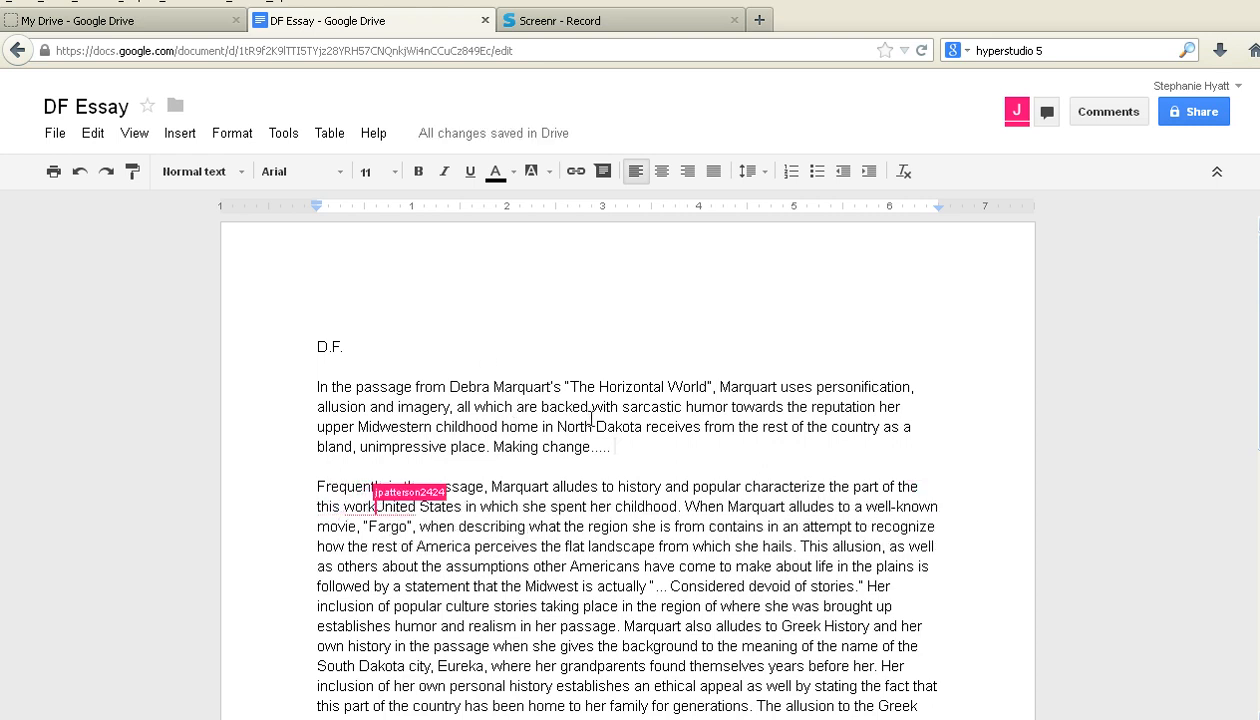